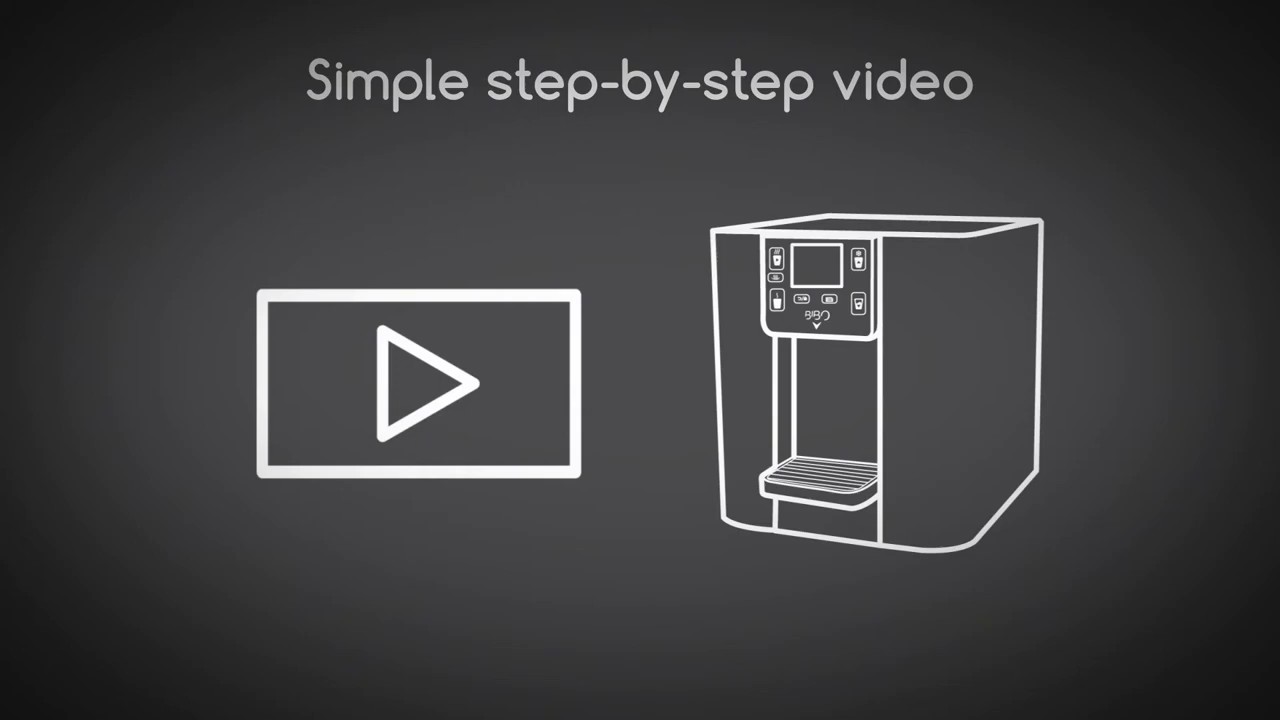
pyautogui.click(420, 389)
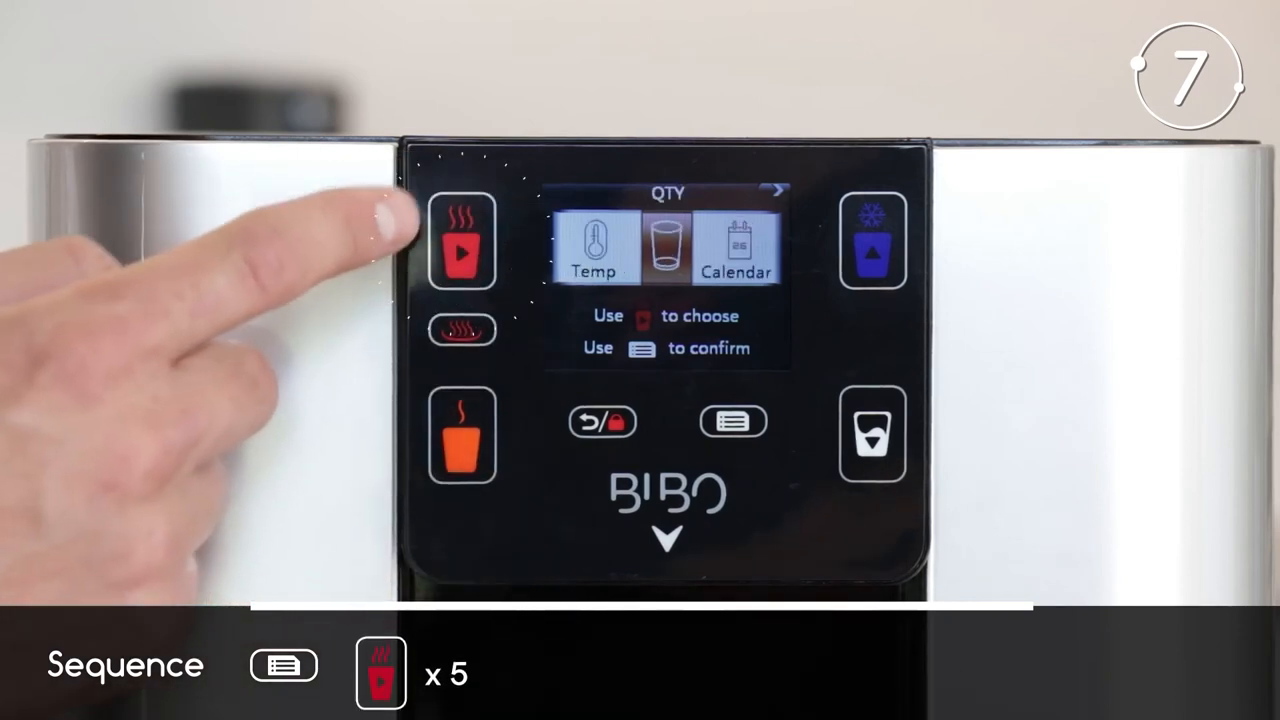
pyautogui.click(463, 245)
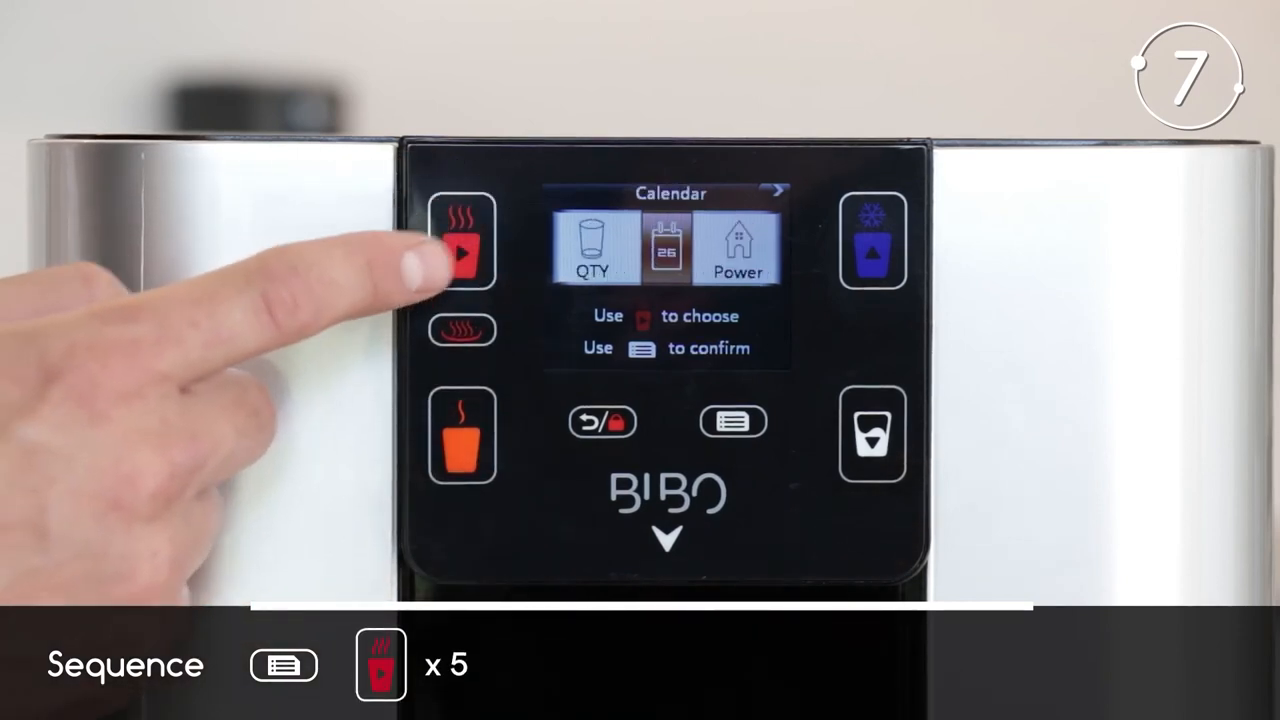
pyautogui.click(464, 245)
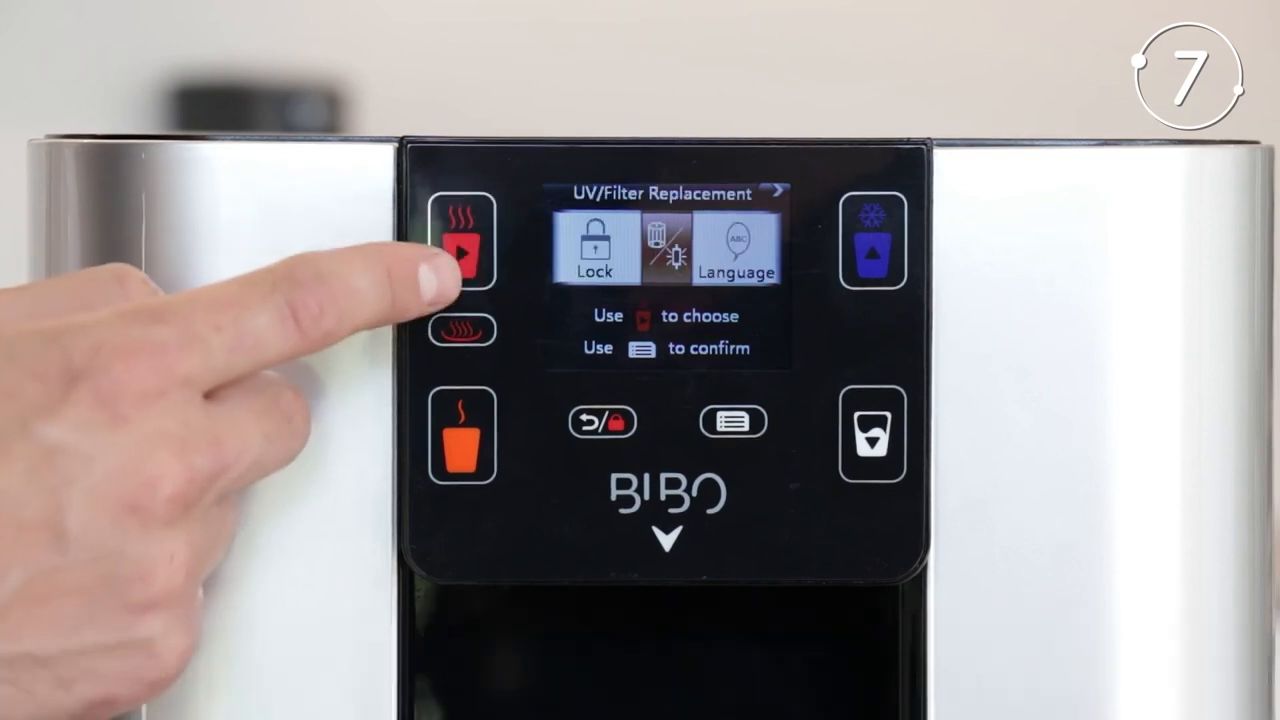
pyautogui.click(464, 242)
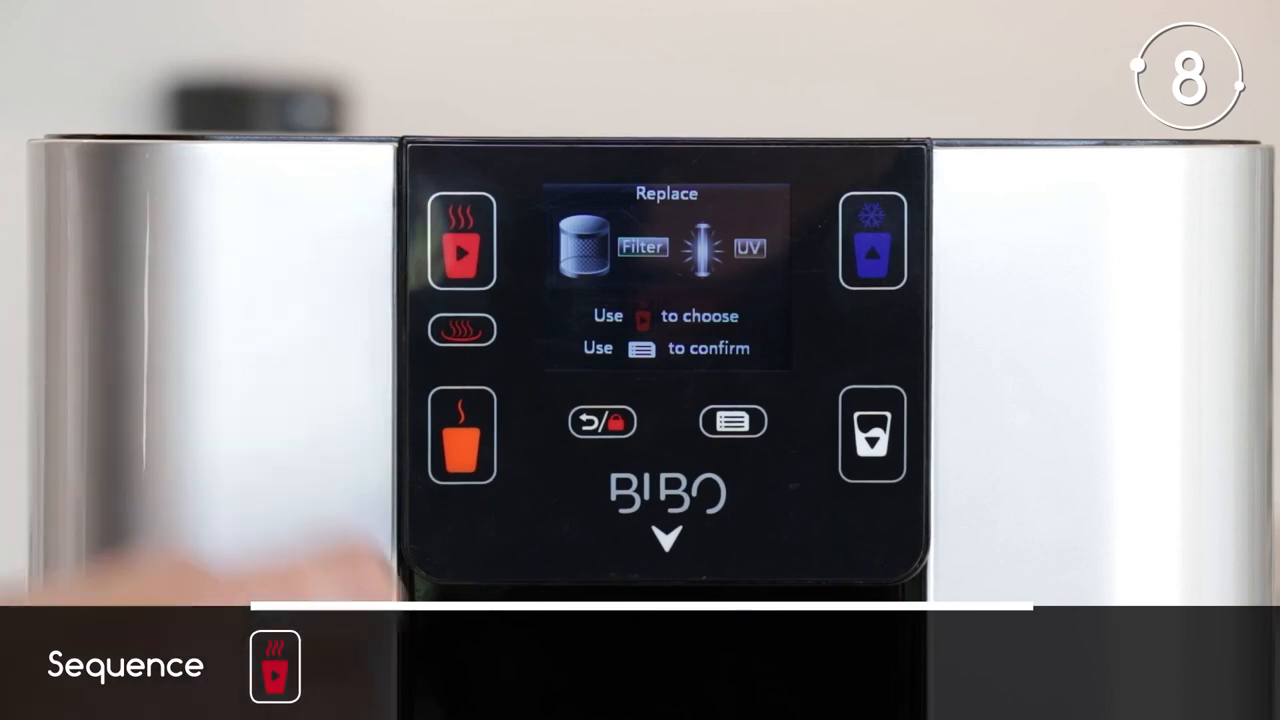
pyautogui.click(728, 433)
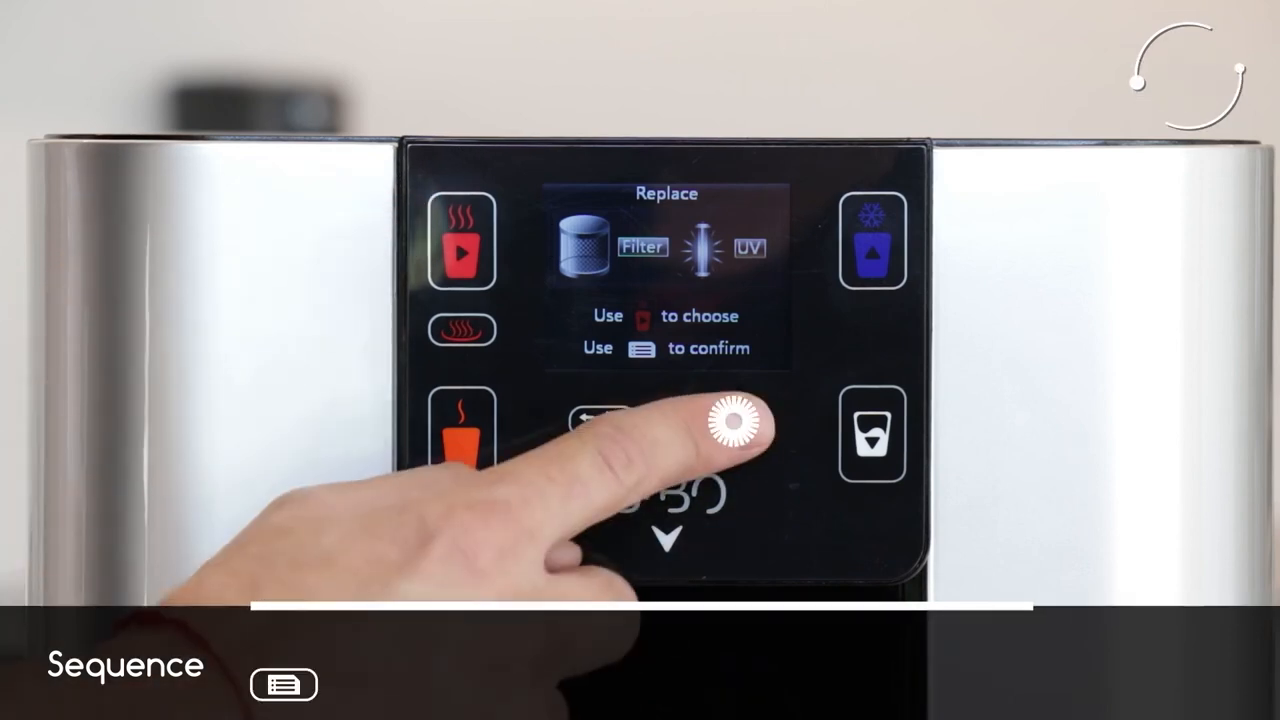